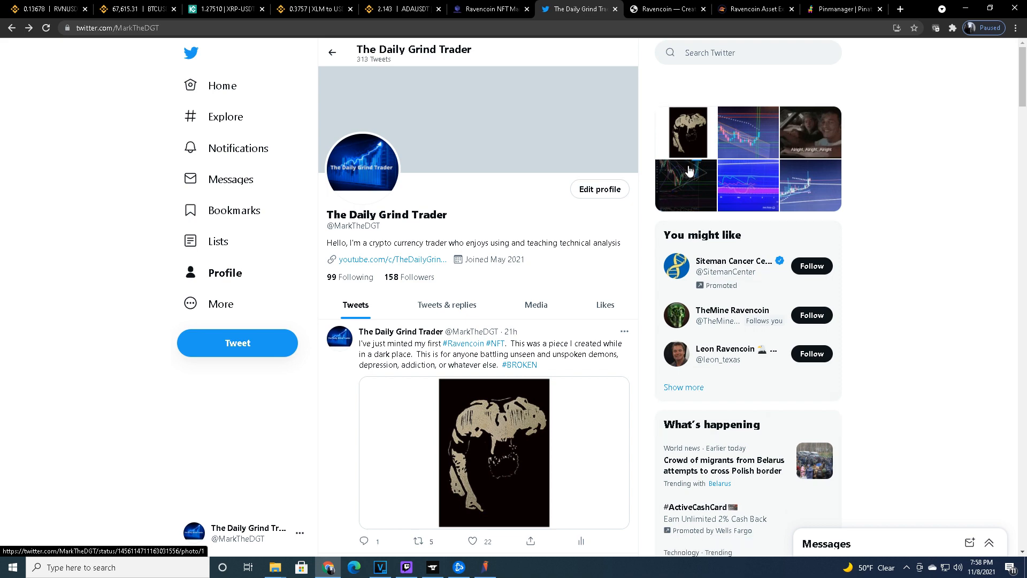
# - Switch to the Medium article 'Ravencoin — Creating NFTs from Scratch'
pyautogui.click(666, 8)
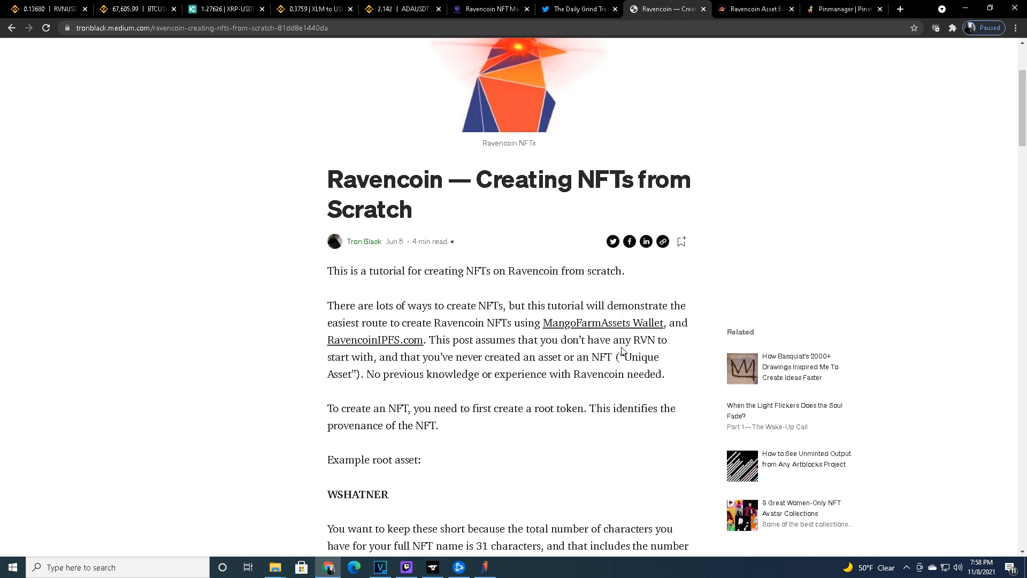
pyautogui.moveTo(837, 115)
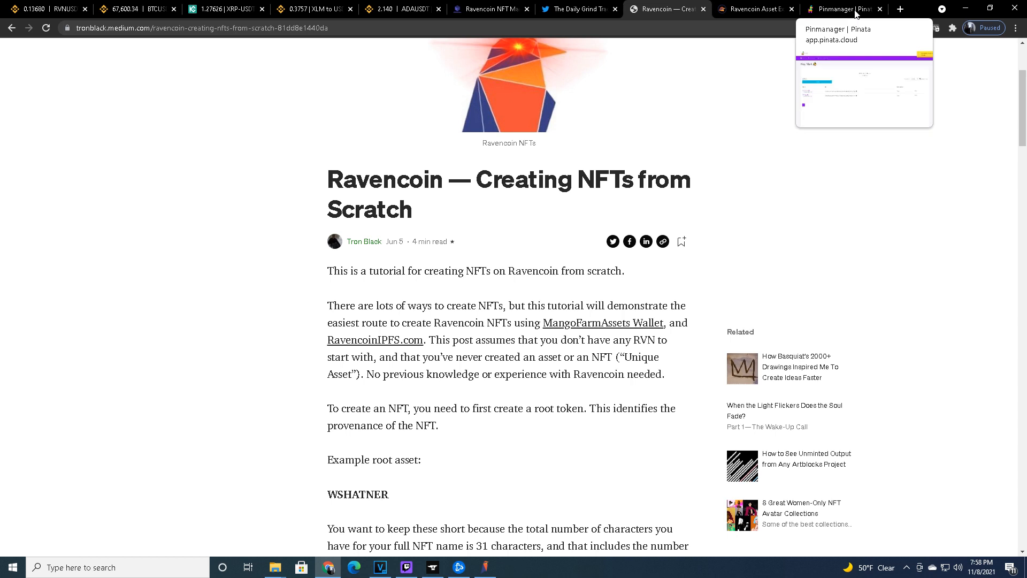
# - Review pinned Broken.png and DGT.png in Pinata, then bring up the wallet's Create Assets form
pyautogui.click(845, 8)
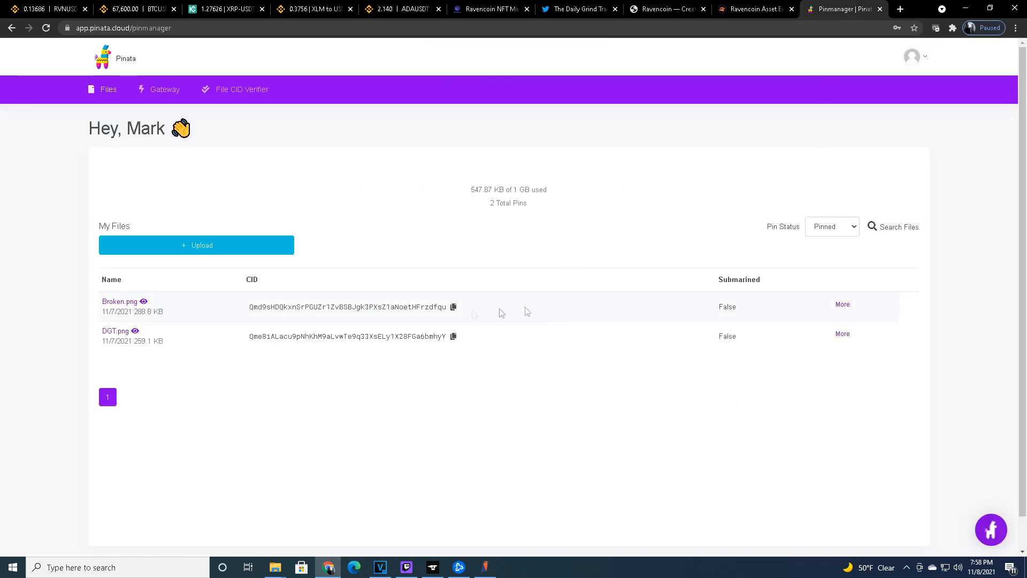
pyautogui.moveTo(302, 328)
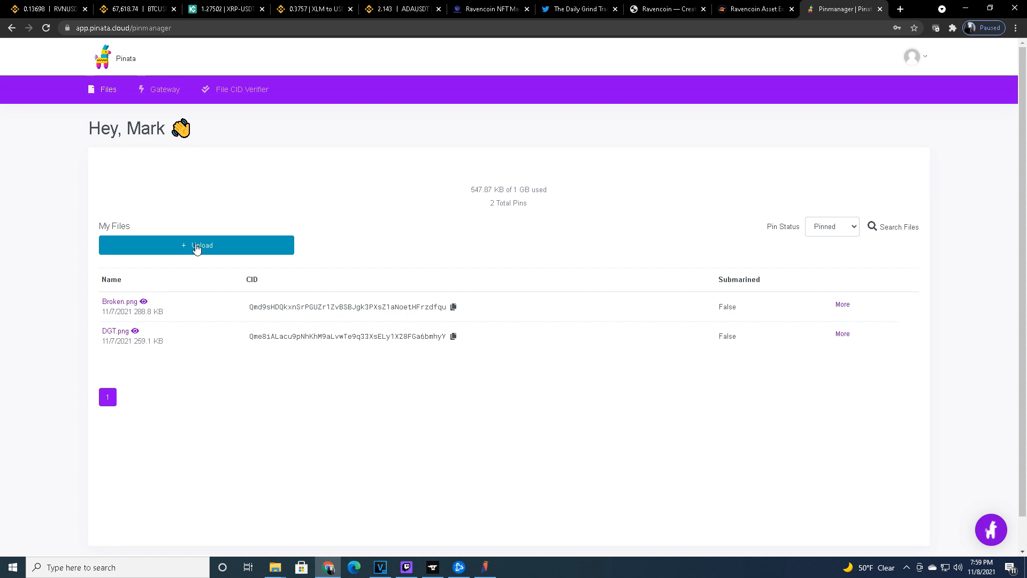
pyautogui.click(486, 567)
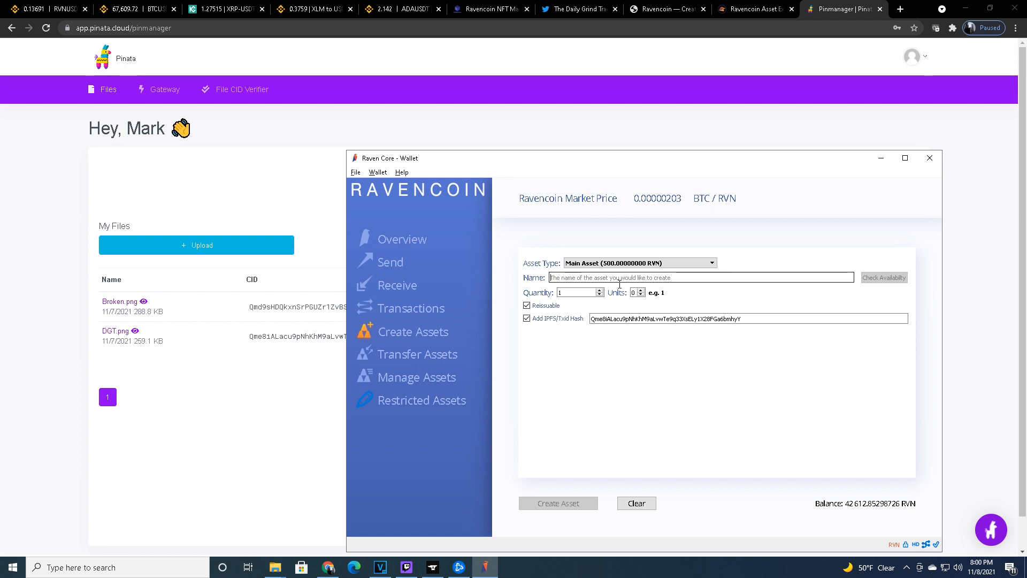
# - Name the main asset DGT, check availability and find it already in use, then return to Pinata
pyautogui.write('DGT')
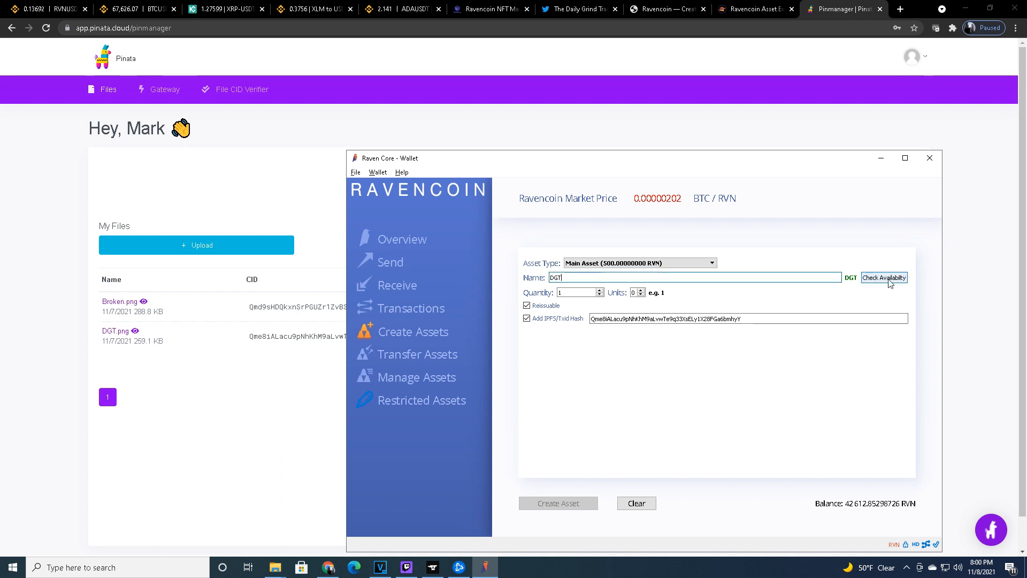
pyautogui.click(884, 277)
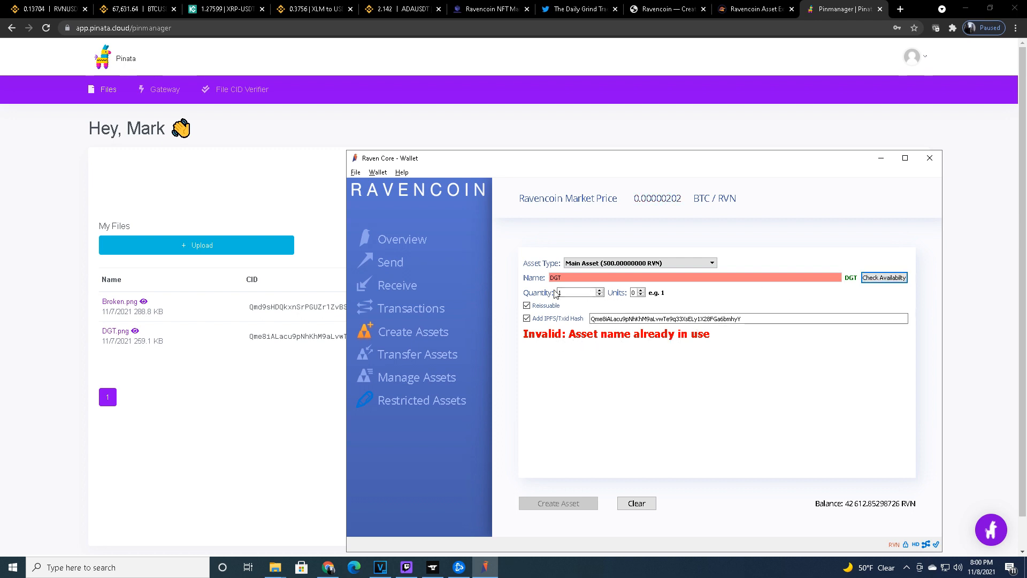
pyautogui.moveTo(528, 305)
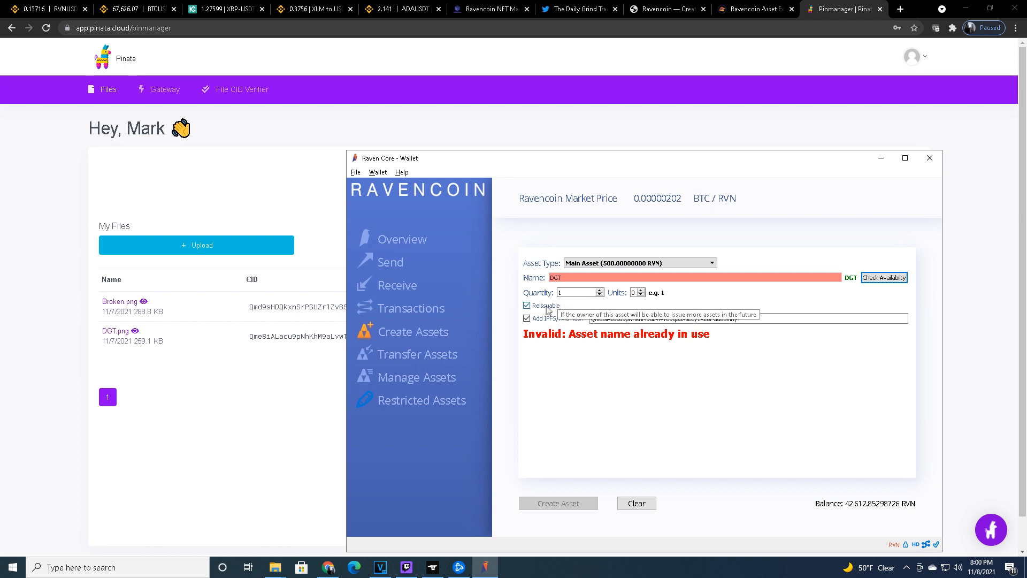
pyautogui.moveTo(533, 312)
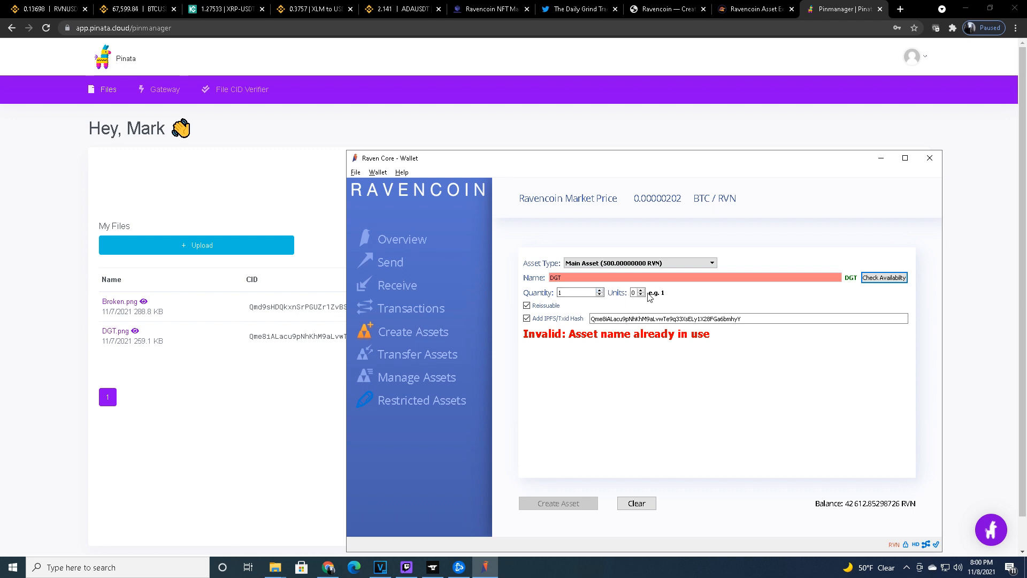
pyautogui.click(640, 290)
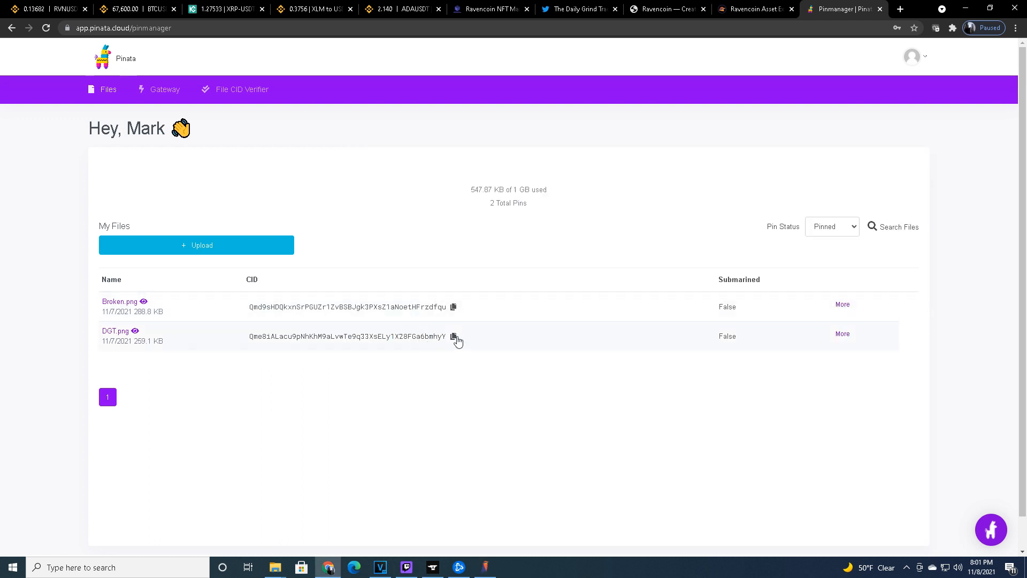
# - Copy DGT.png's CID from Pinata and replace the wallet's IPFS hash with it
pyautogui.click(453, 337)
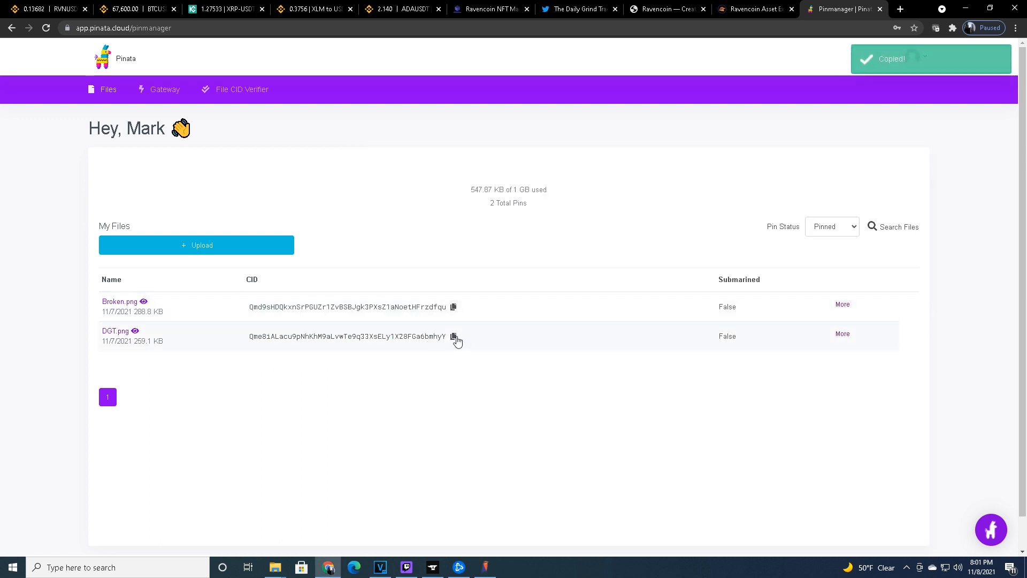
pyautogui.click(483, 567)
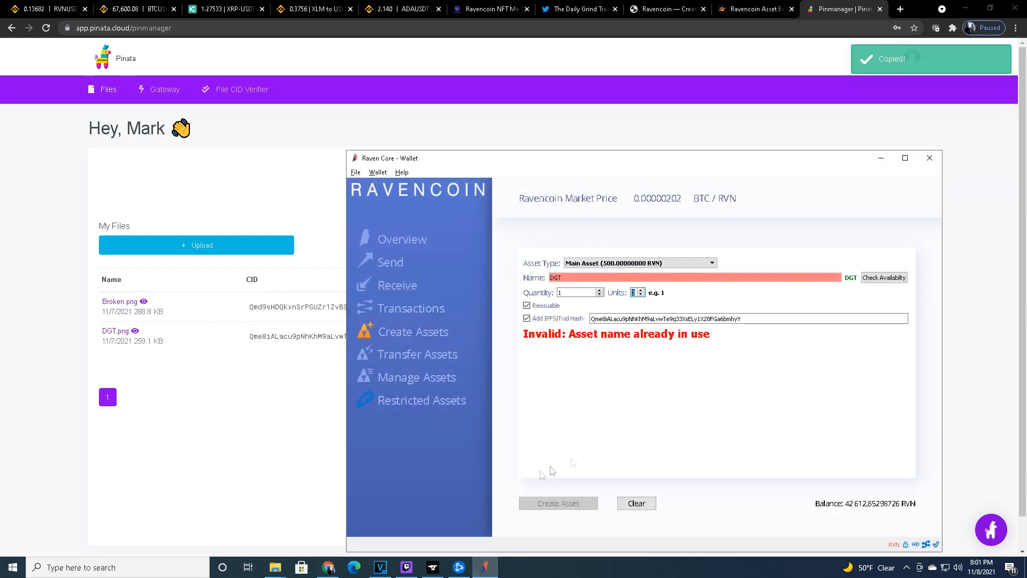
pyautogui.tripleClick(747, 319)
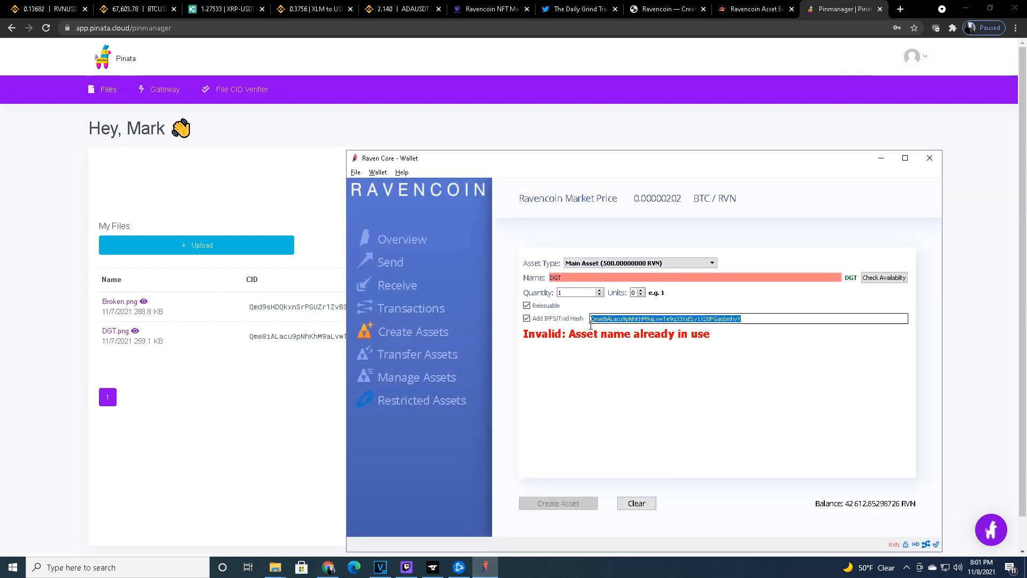
pyautogui.click(747, 319)
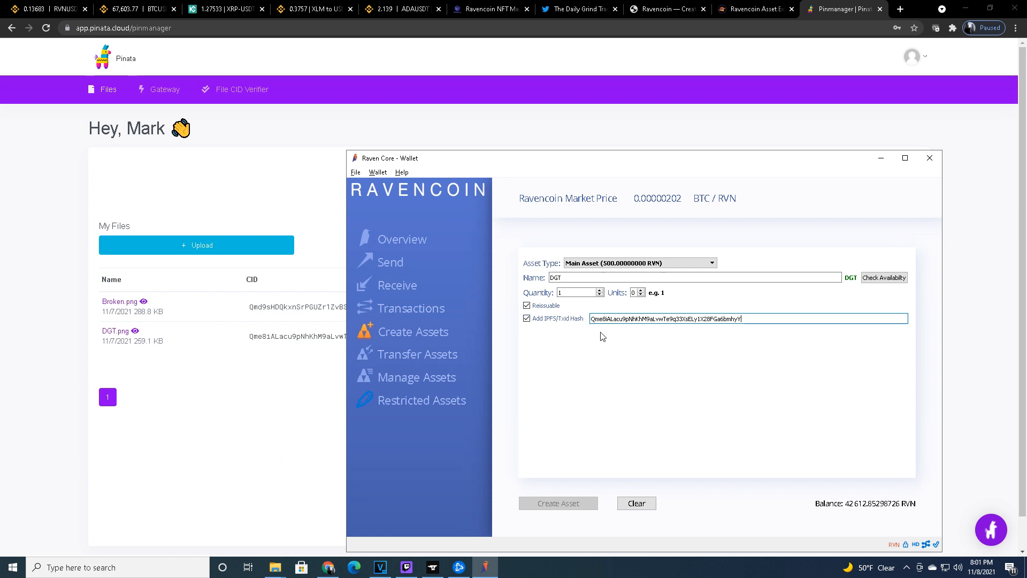
pyautogui.moveTo(585, 341)
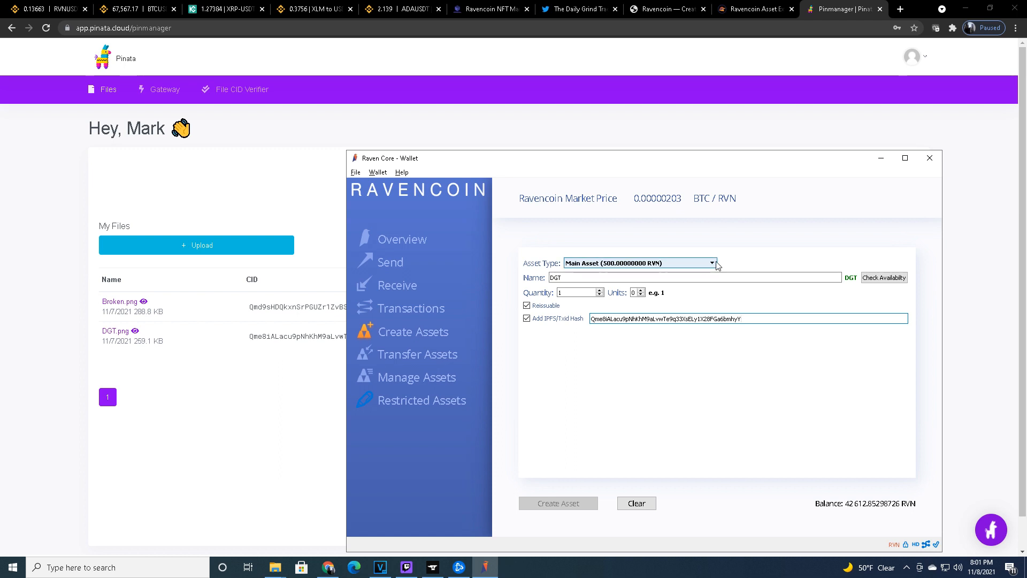
# - Choose Unique Asset under parent DGT and name it BROKEN, forming DGT#BROKEN
pyautogui.click(712, 263)
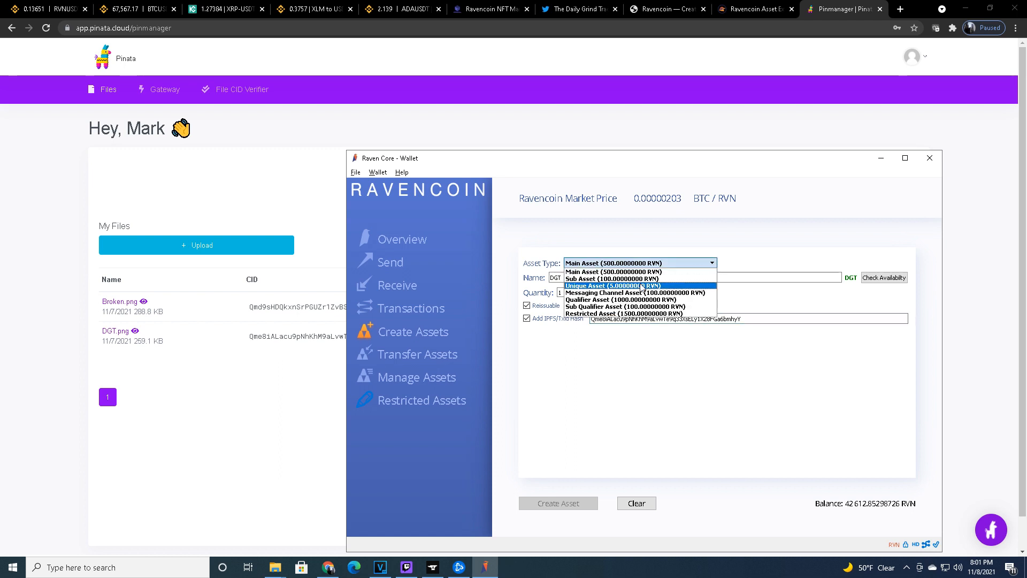
pyautogui.click(611, 285)
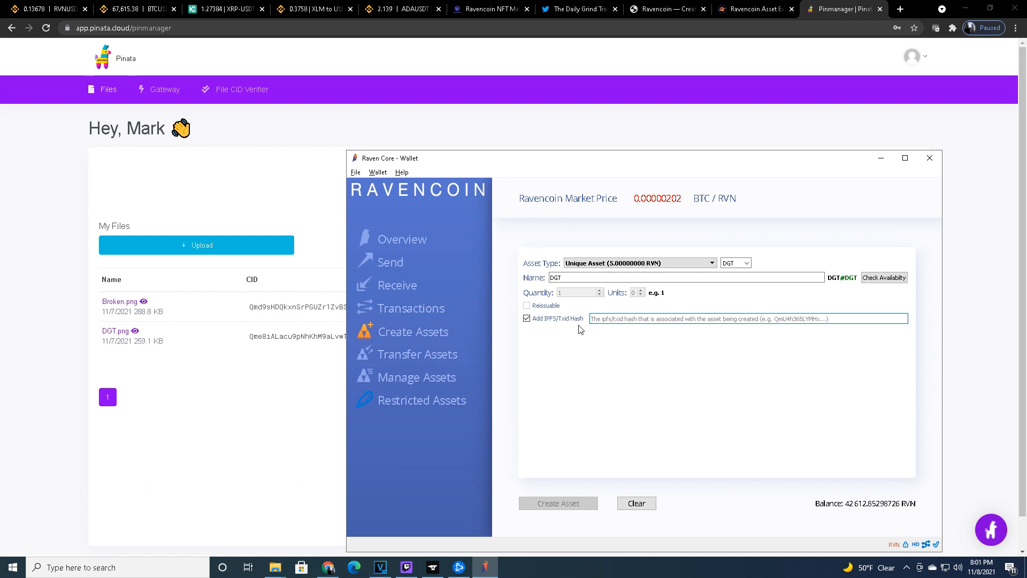
pyautogui.click(688, 277)
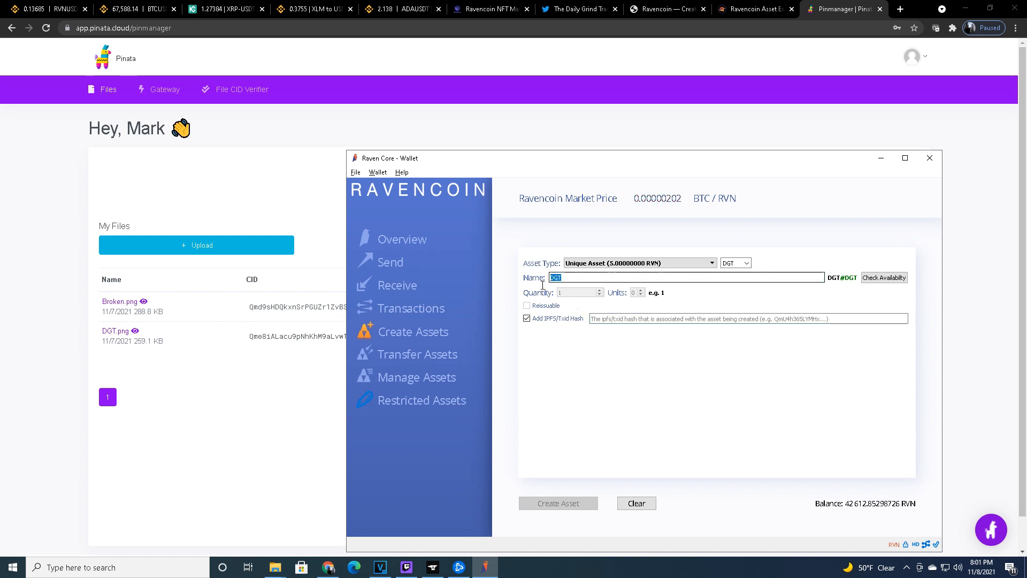
pyautogui.write('BROKE')
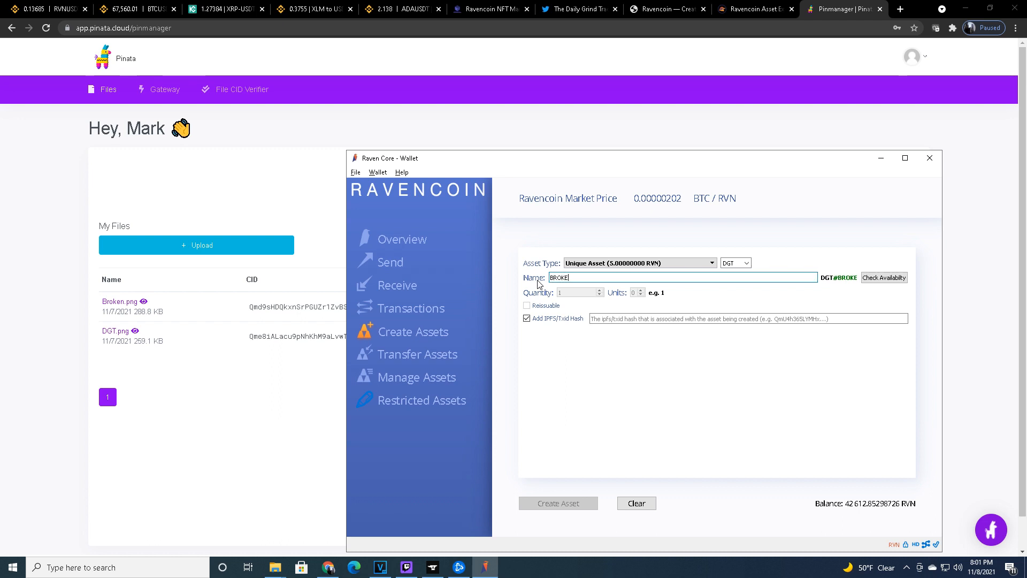
pyautogui.write('N')
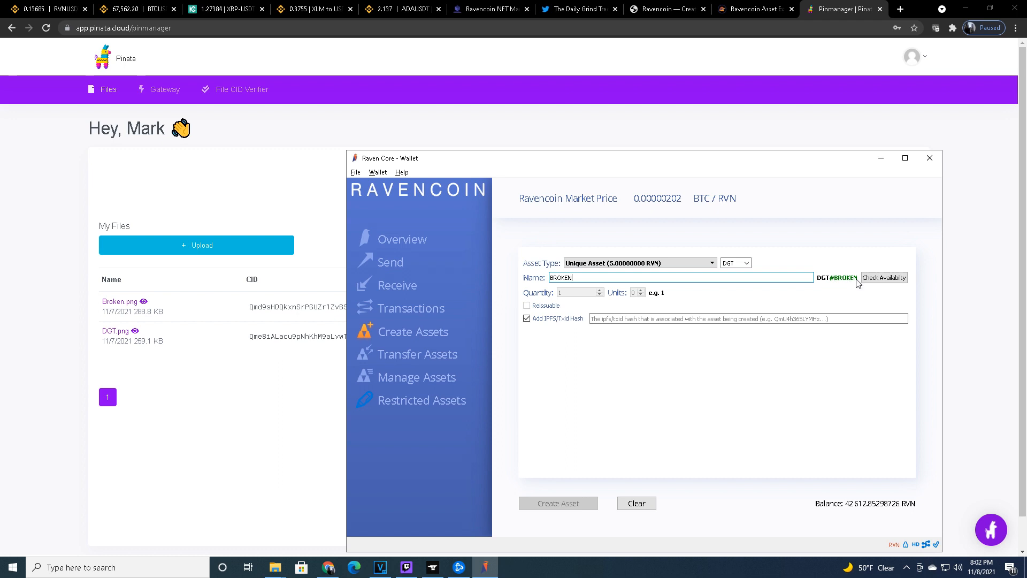
pyautogui.moveTo(820, 287)
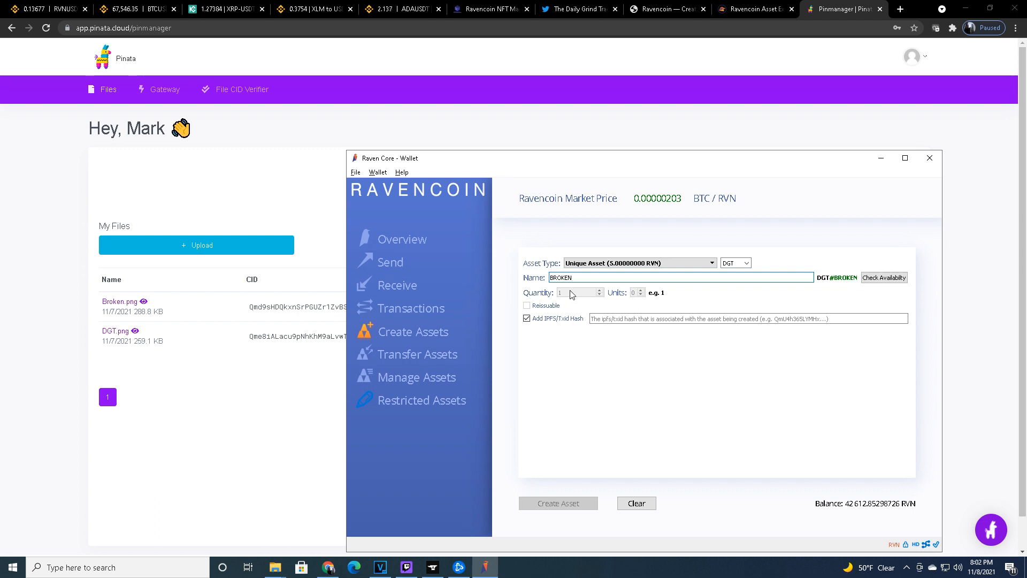
pyautogui.moveTo(577, 292)
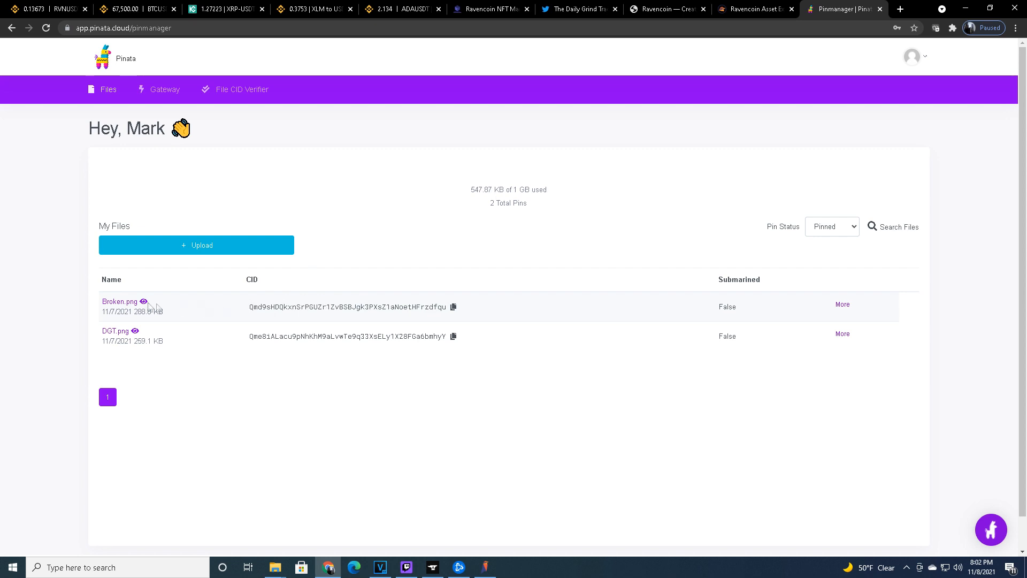
# - Enter Broken.png's CID for DGT#BROKEN, find the name already in use, and view it in the Asset Explorer
pyautogui.click(453, 308)
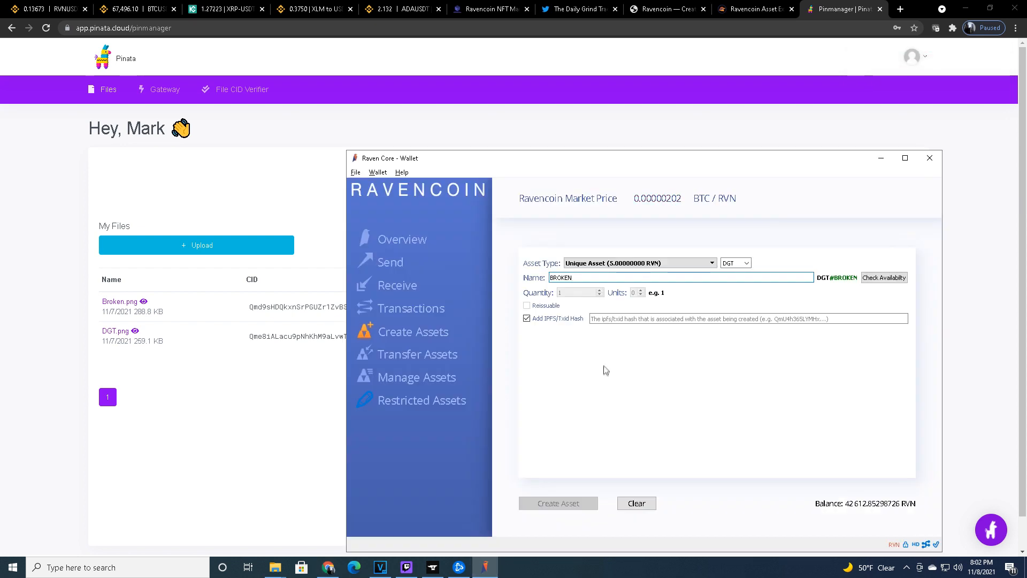
pyautogui.click(747, 319)
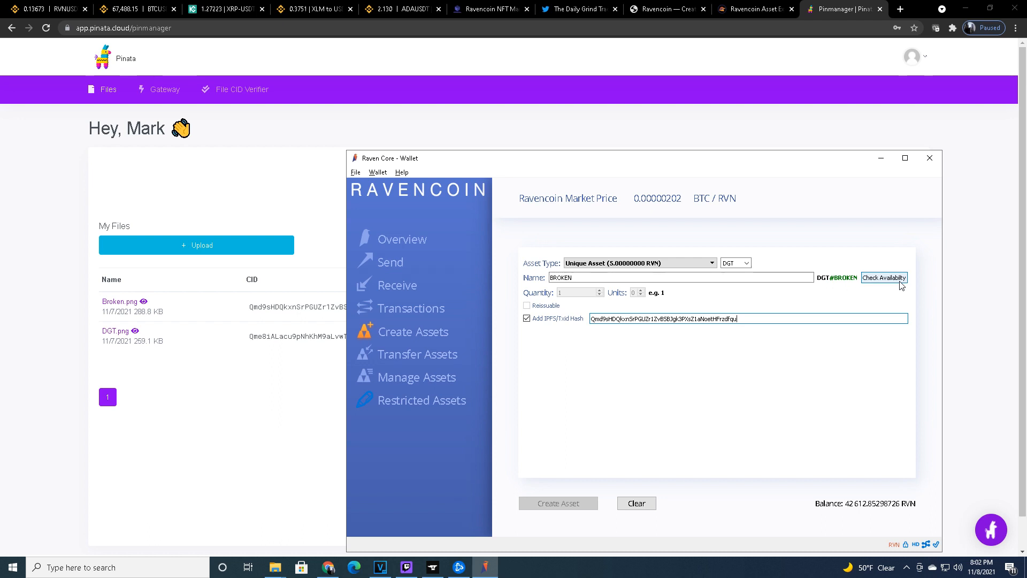
pyautogui.click(884, 277)
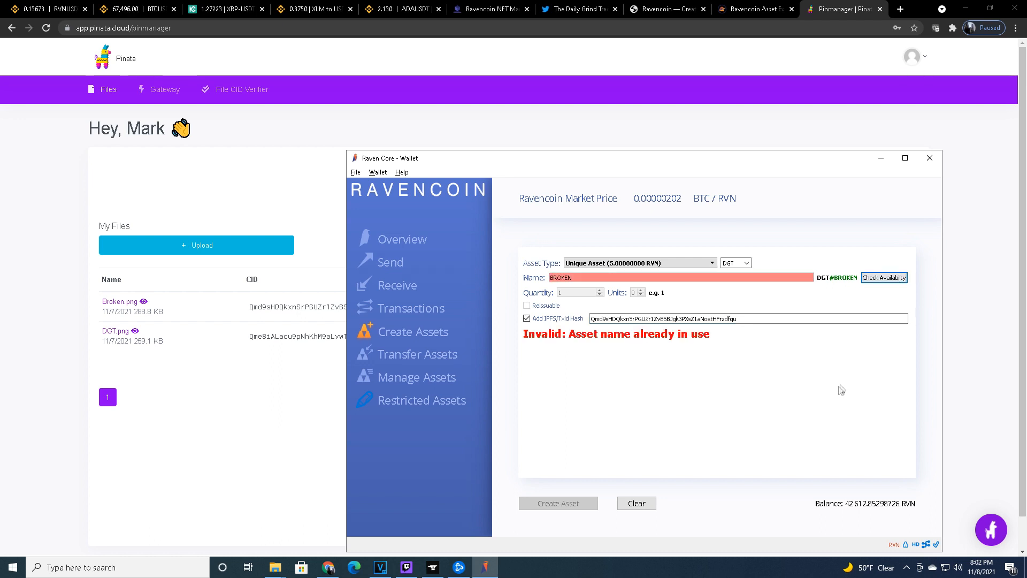
pyautogui.moveTo(558, 503)
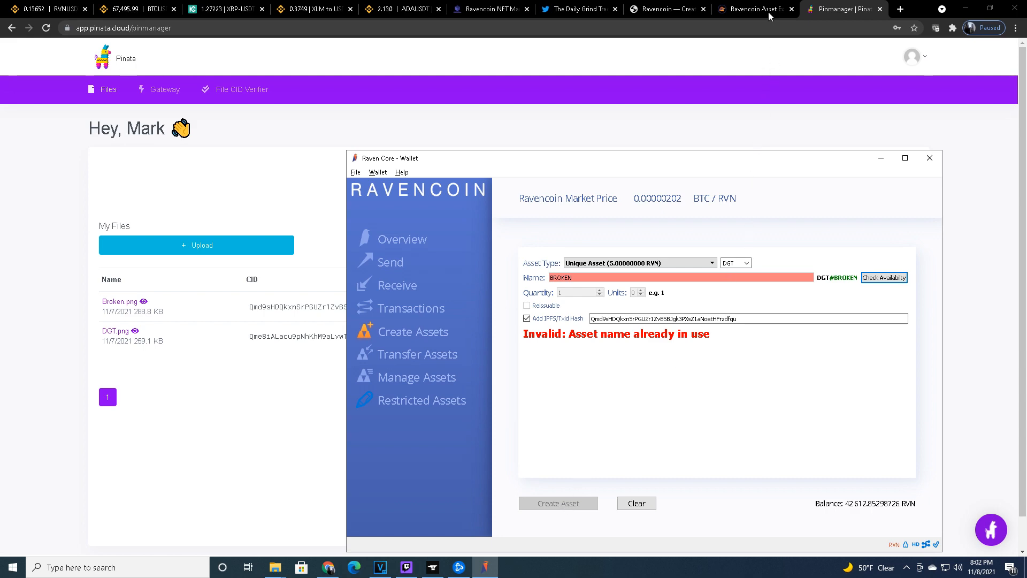
pyautogui.click(753, 9)
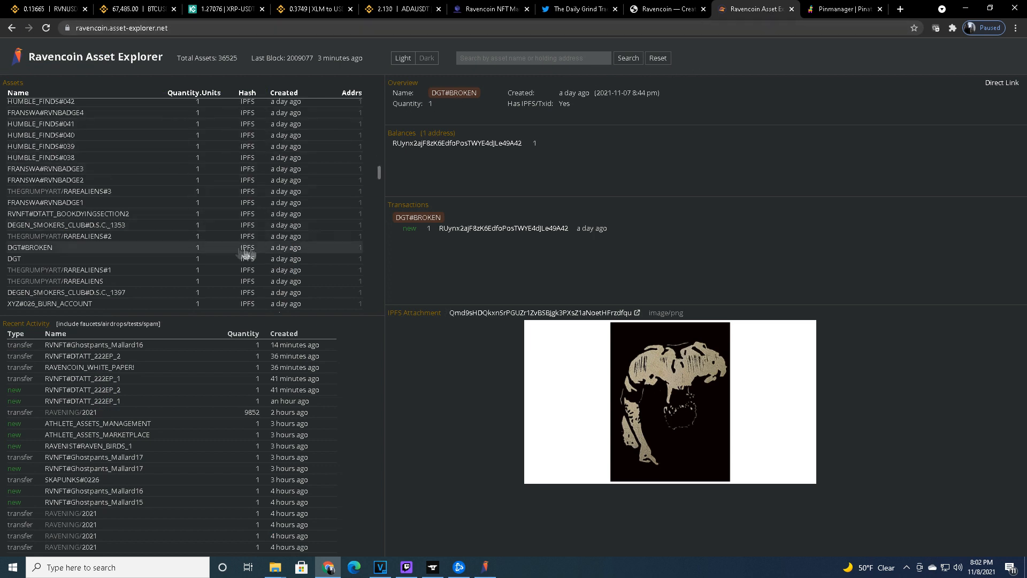
pyautogui.moveTo(30, 265)
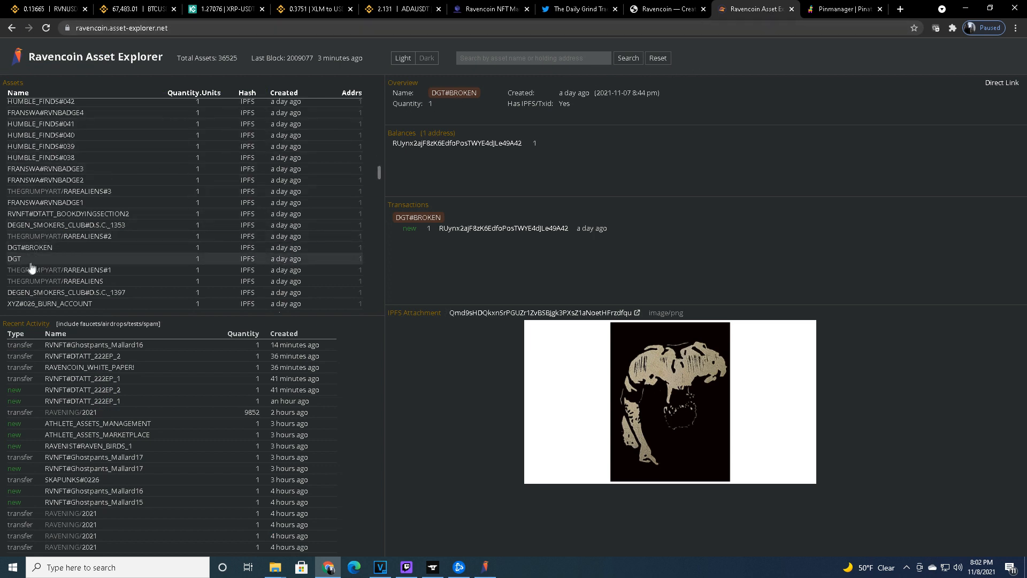
pyautogui.moveTo(40, 247)
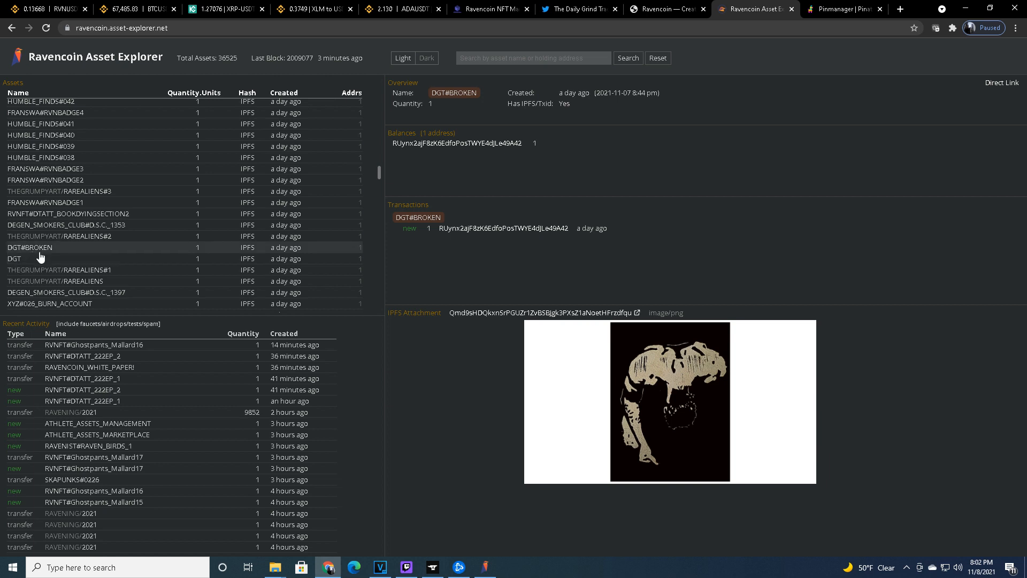
pyautogui.moveTo(66, 255)
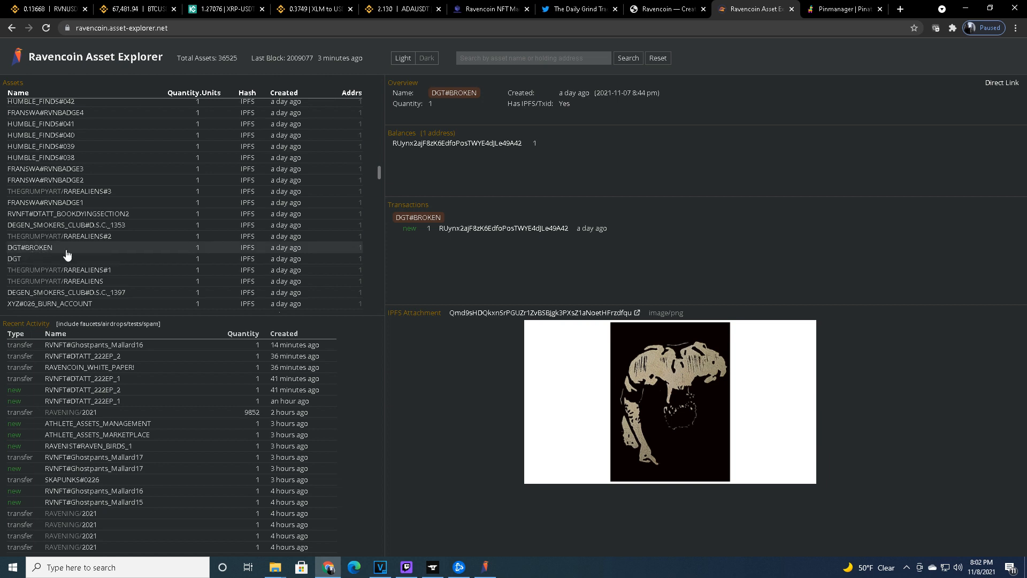
pyautogui.moveTo(721, 446)
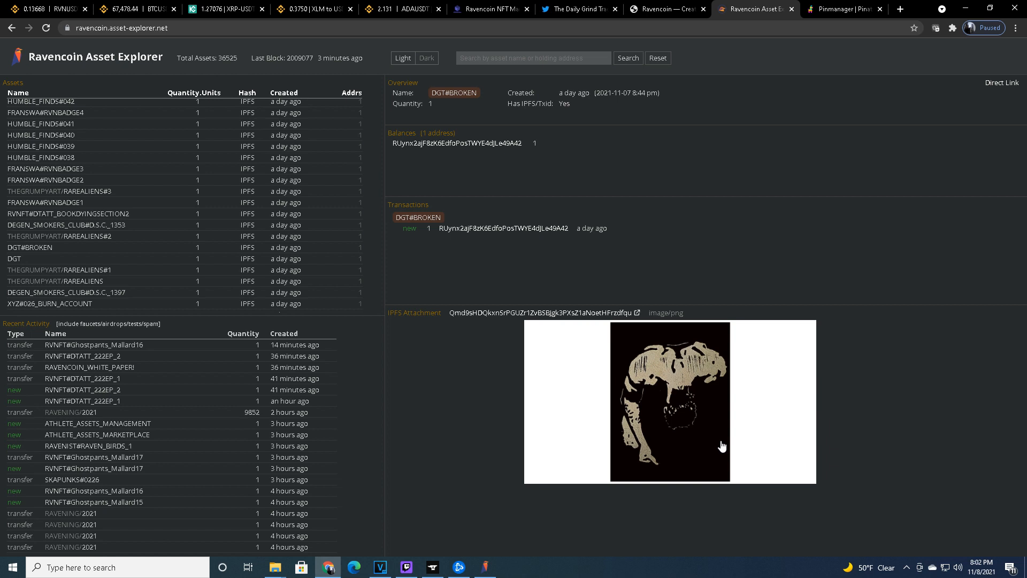
pyautogui.moveTo(762, 435)
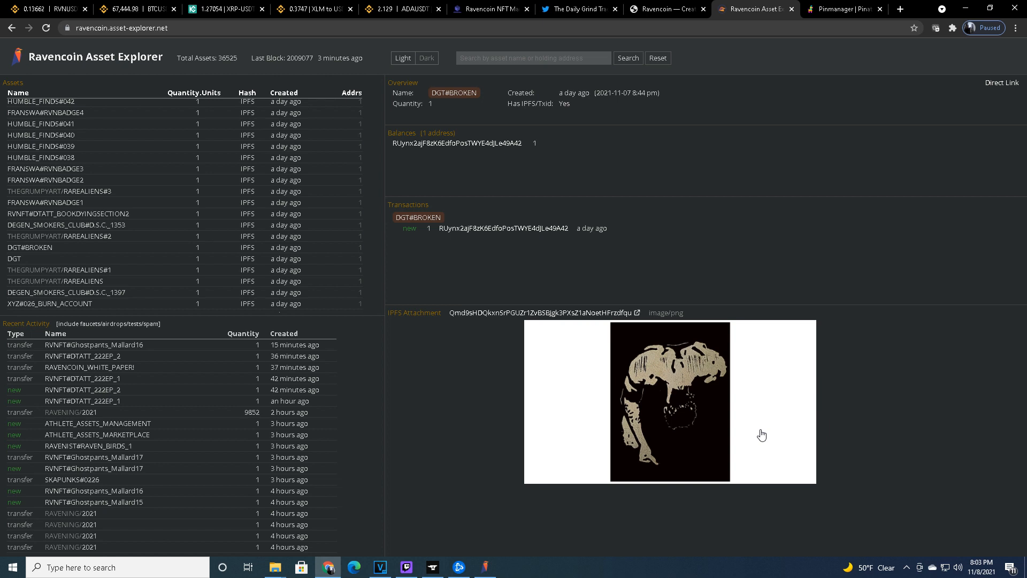
pyautogui.moveTo(785, 469)
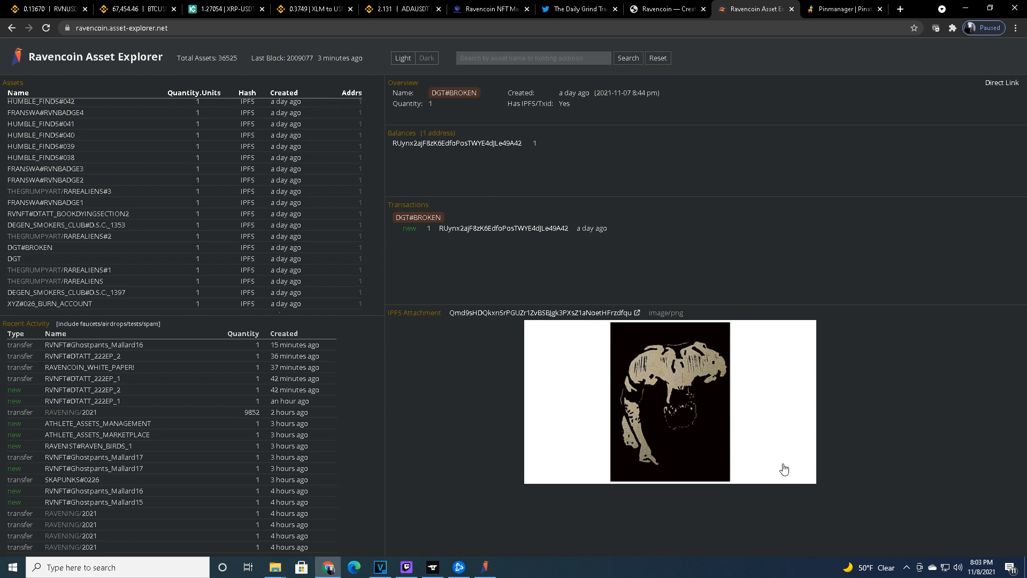
pyautogui.moveTo(792, 440)
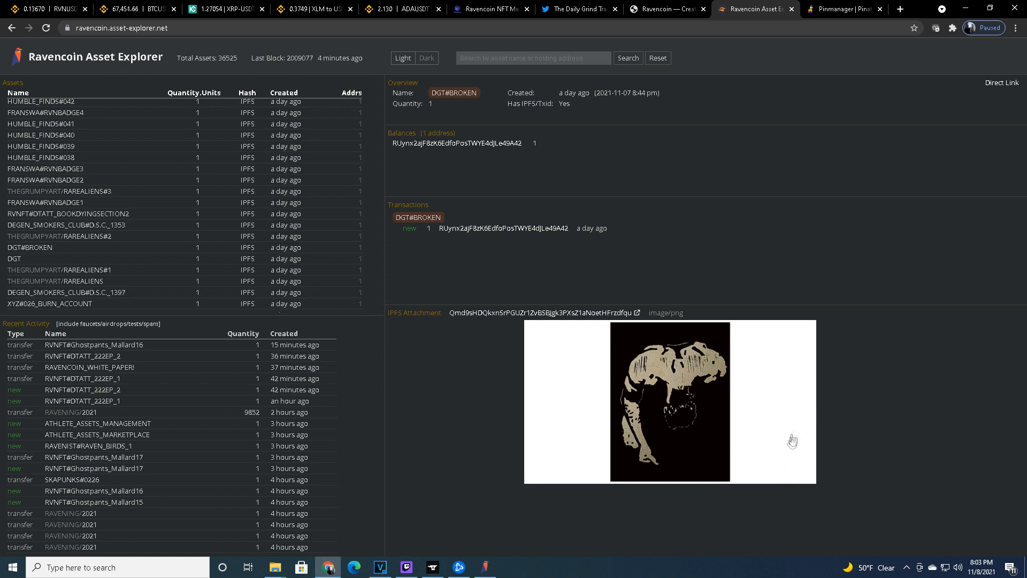